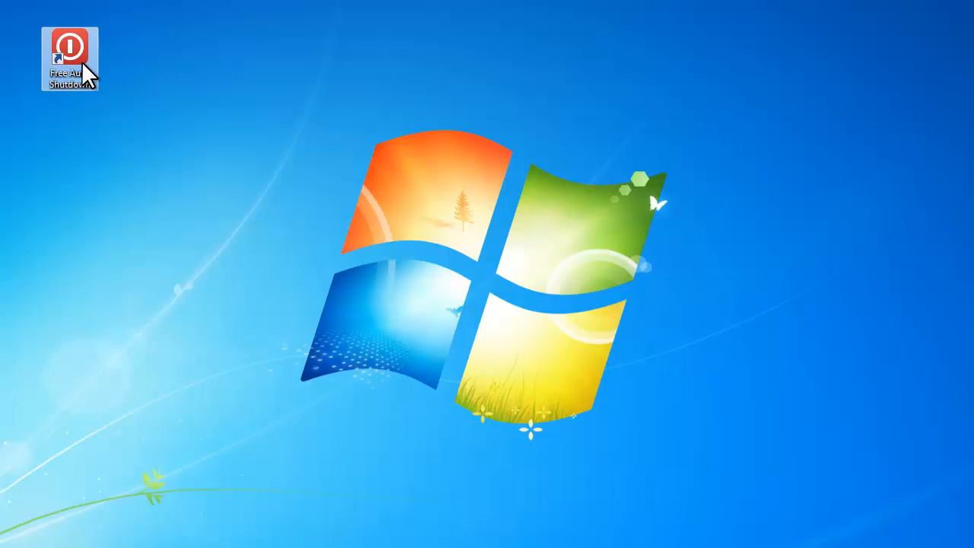
Launch Free Auto Shutdown from its desktop icon, landing on the job schedule tab
double_click(70, 46)
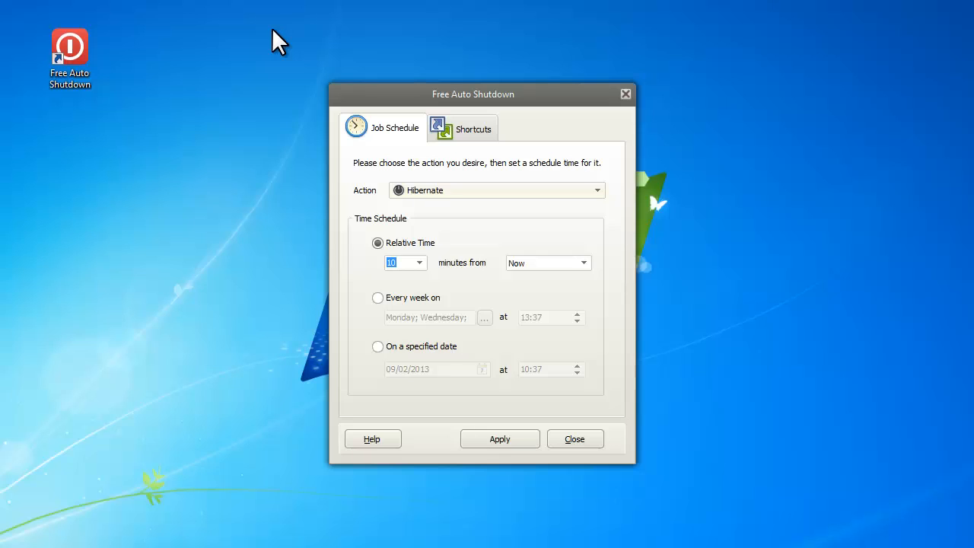
mouse_move(592, 153)
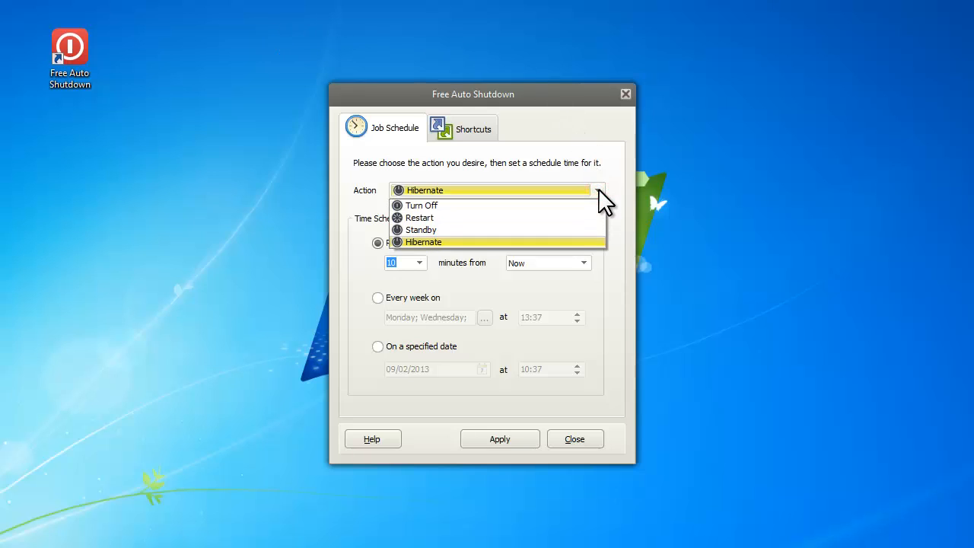
mouse_move(487, 206)
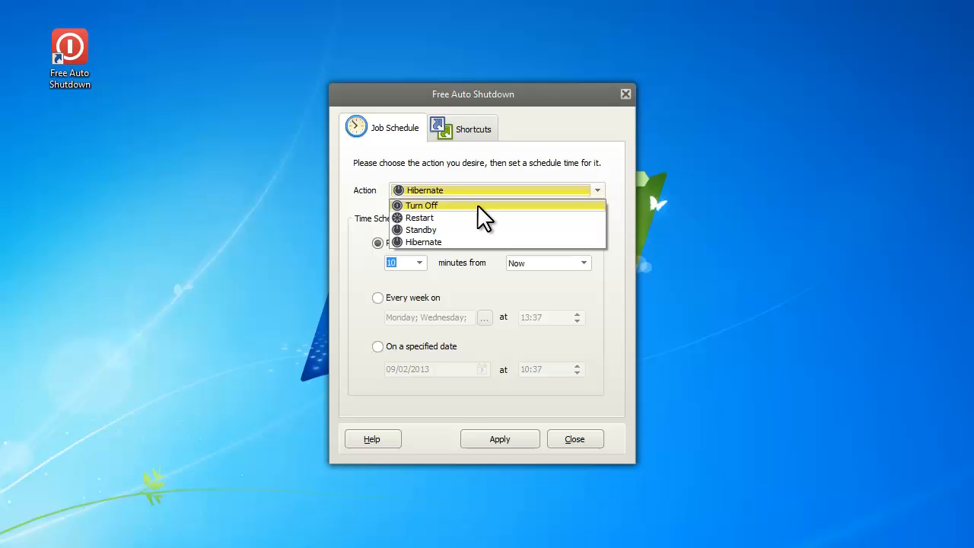
mouse_move(456, 217)
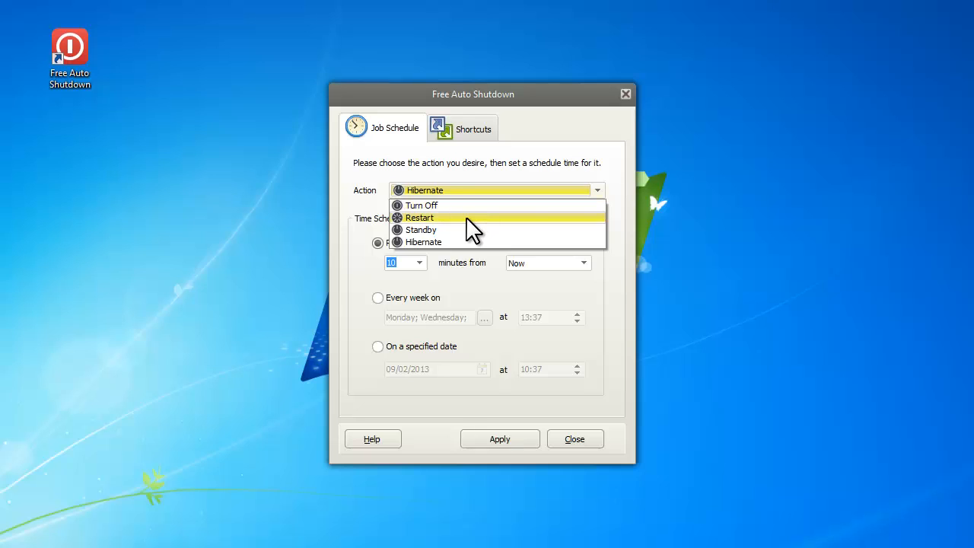
mouse_move(475, 251)
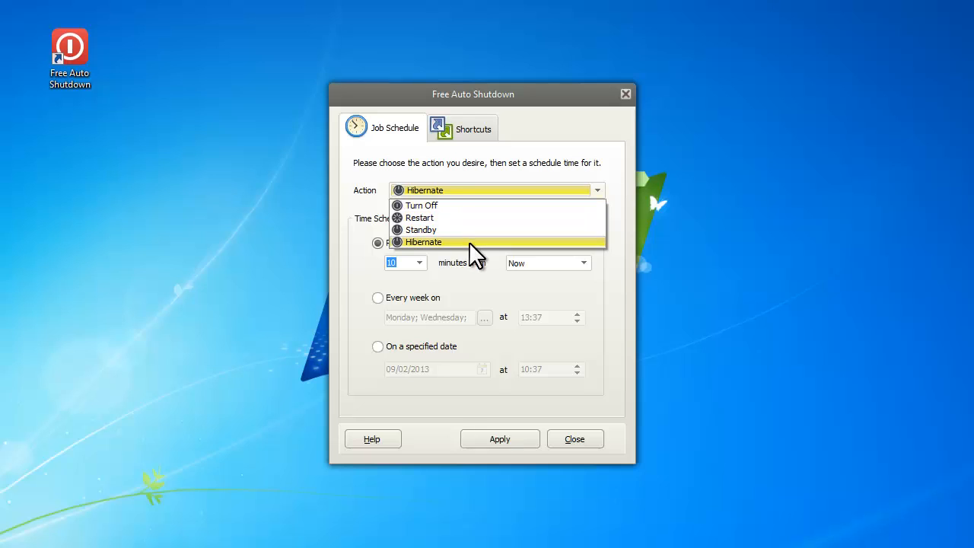
Choose Turn Off as the scheduled action in place of Hibernate
click(422, 204)
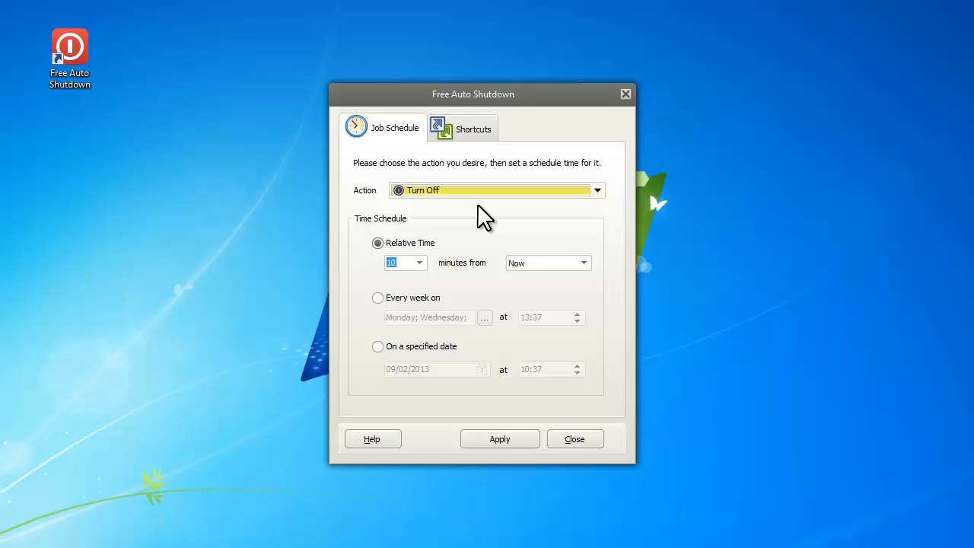
mouse_move(426, 277)
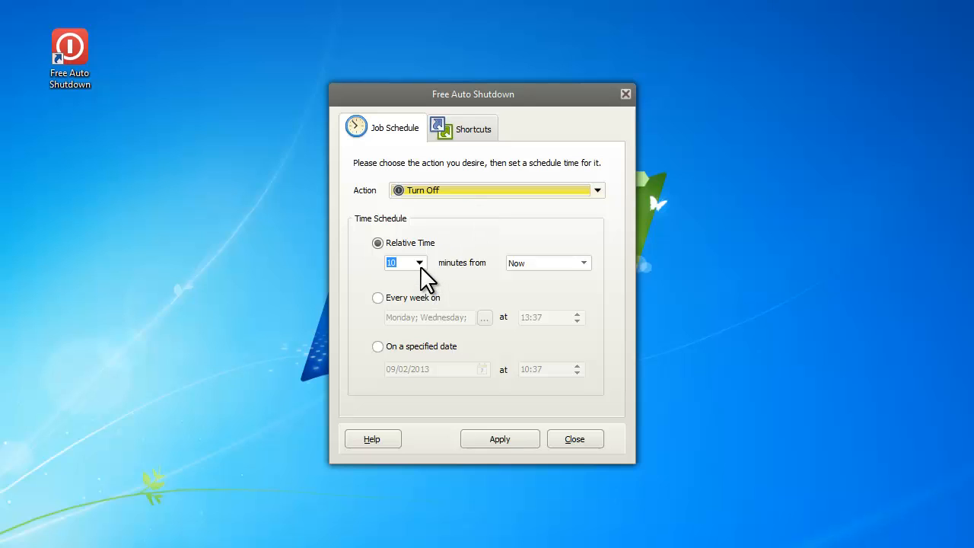
Set the relative delay to 2 minutes counted from Now, then switch to the weekly schedule option
click(418, 262)
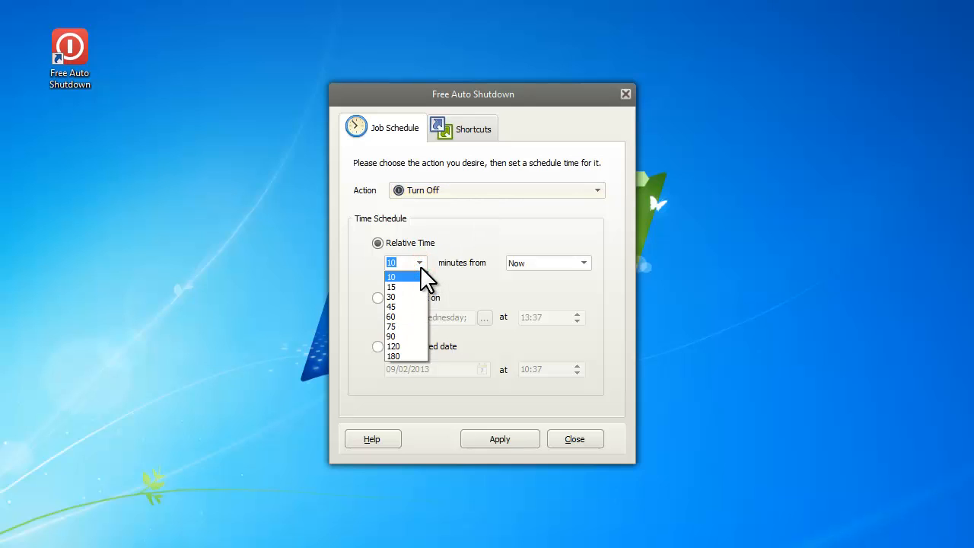
click(392, 276)
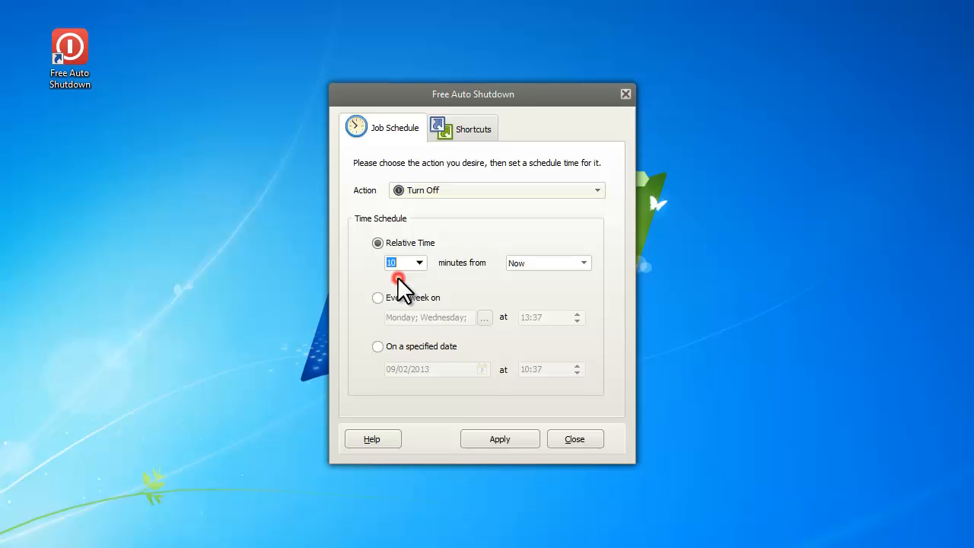
text(2)
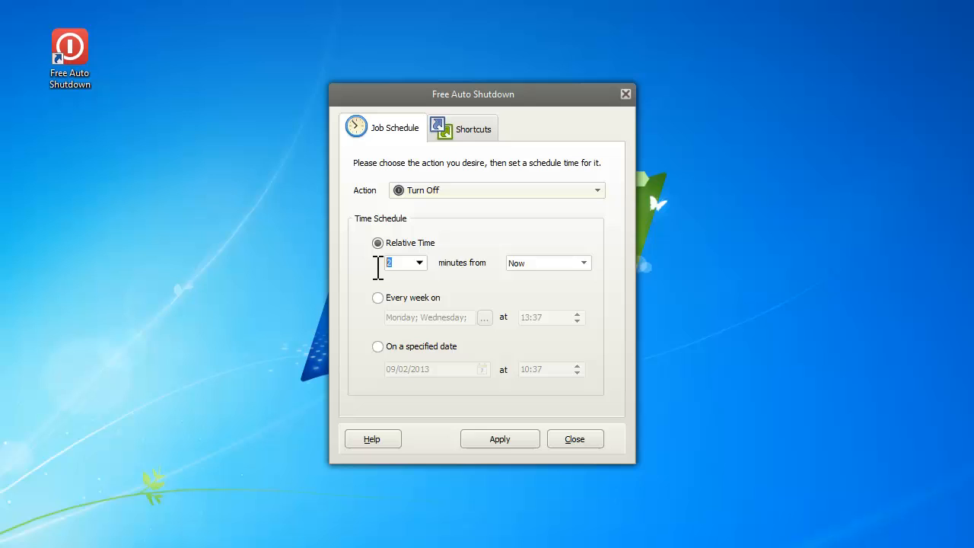
click(584, 262)
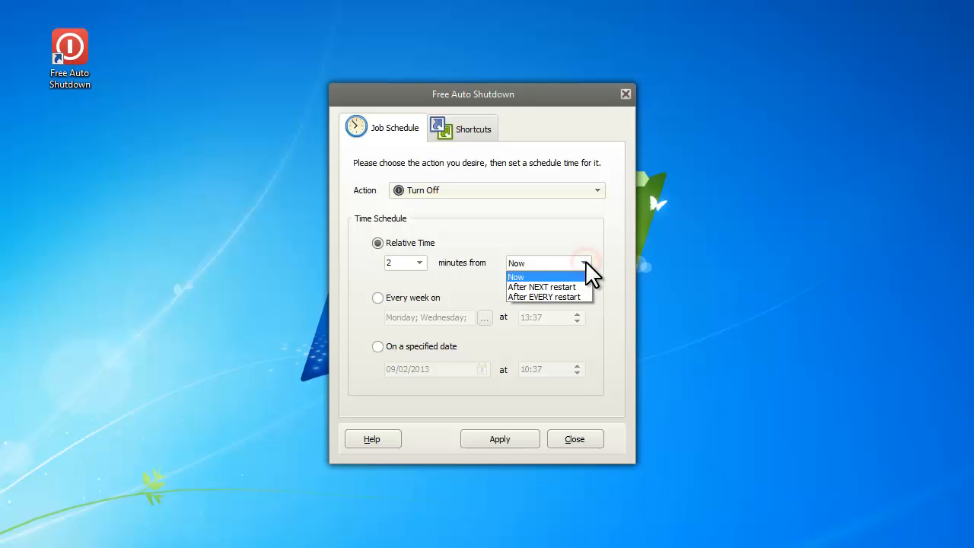
click(516, 277)
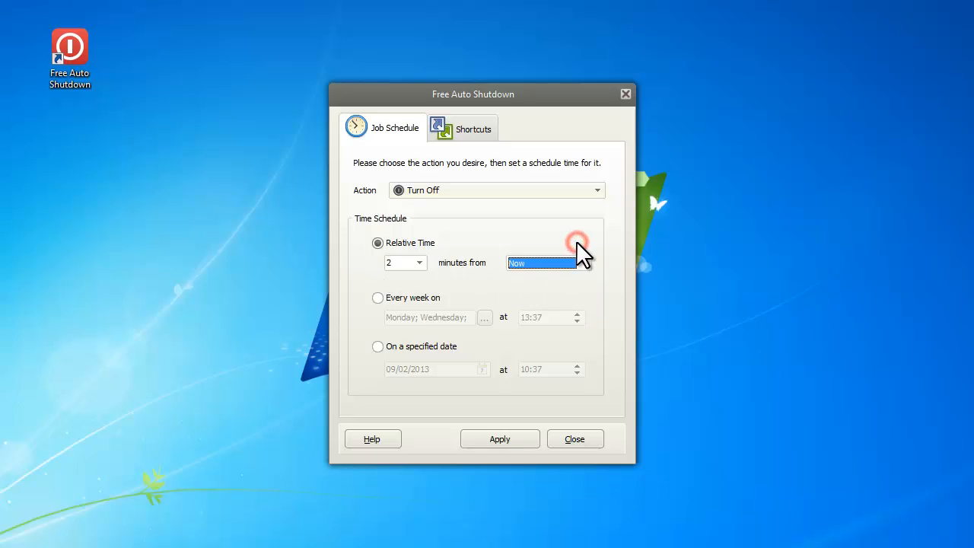
click(377, 297)
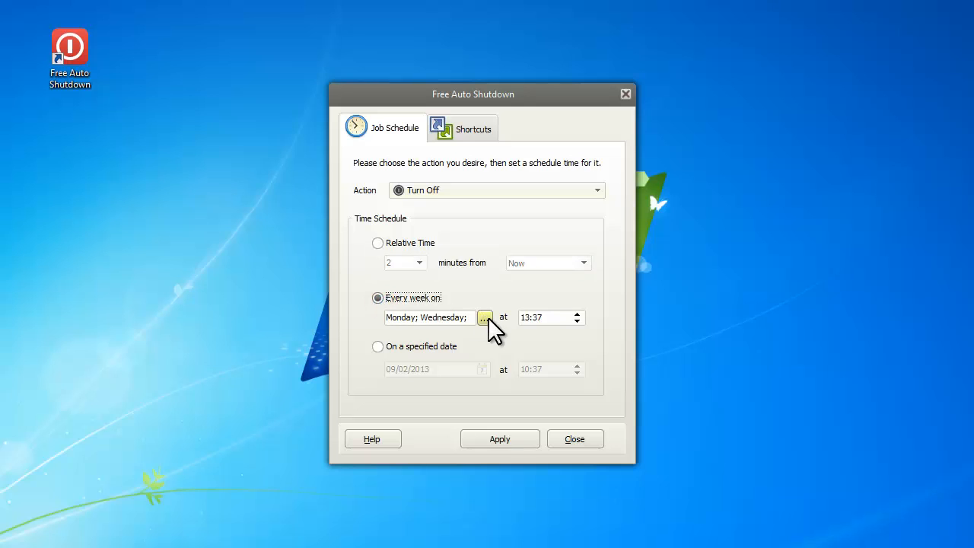
Tick all seven weekdays so the weekly schedule reads Every day at 13:37
click(483, 318)
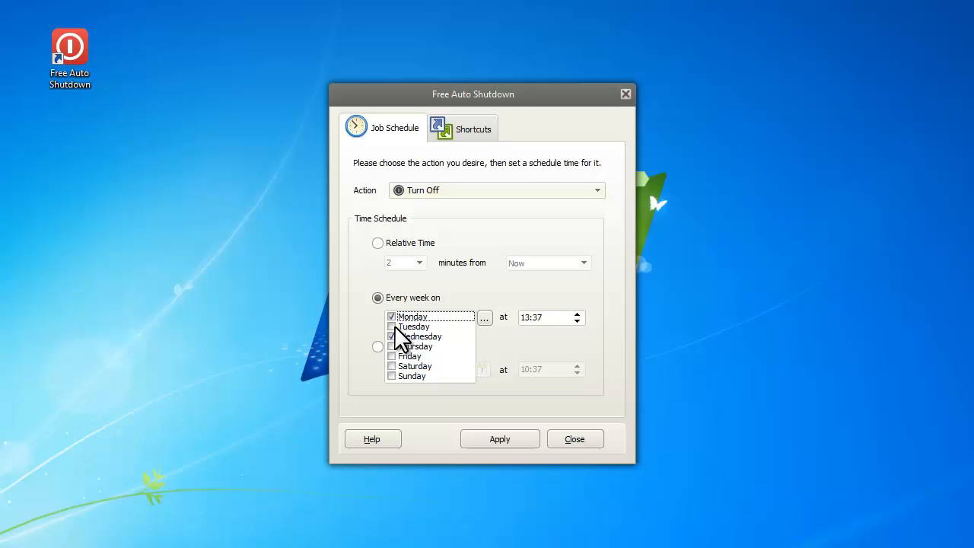
click(415, 347)
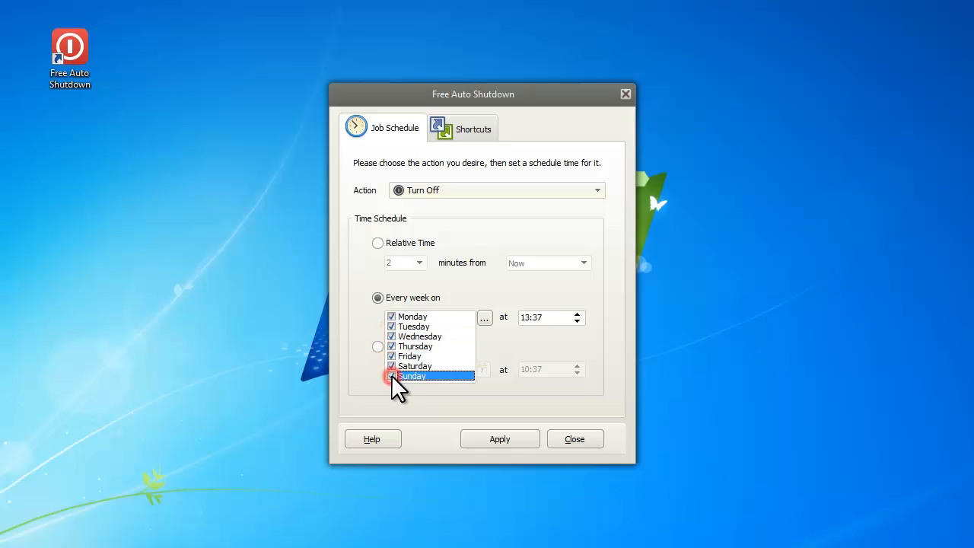
click(483, 318)
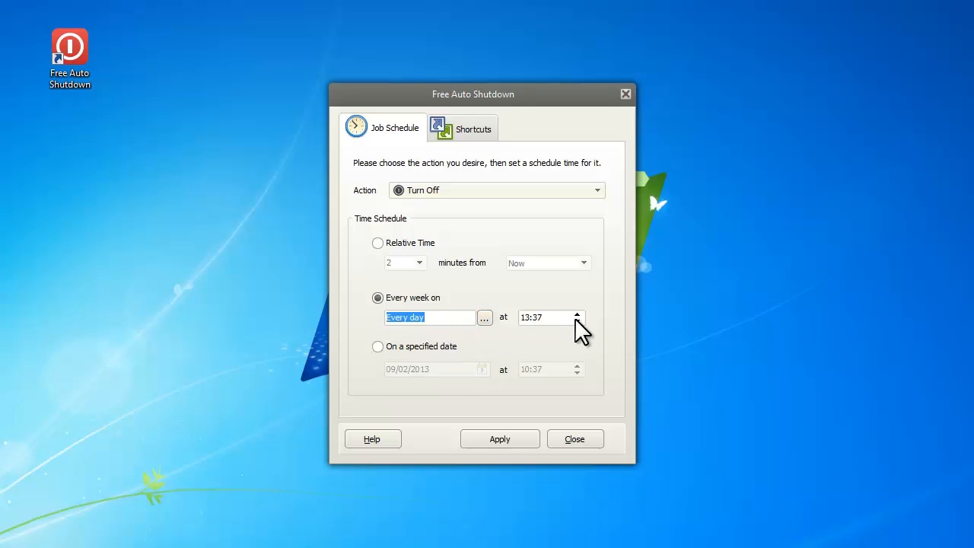
click(576, 311)
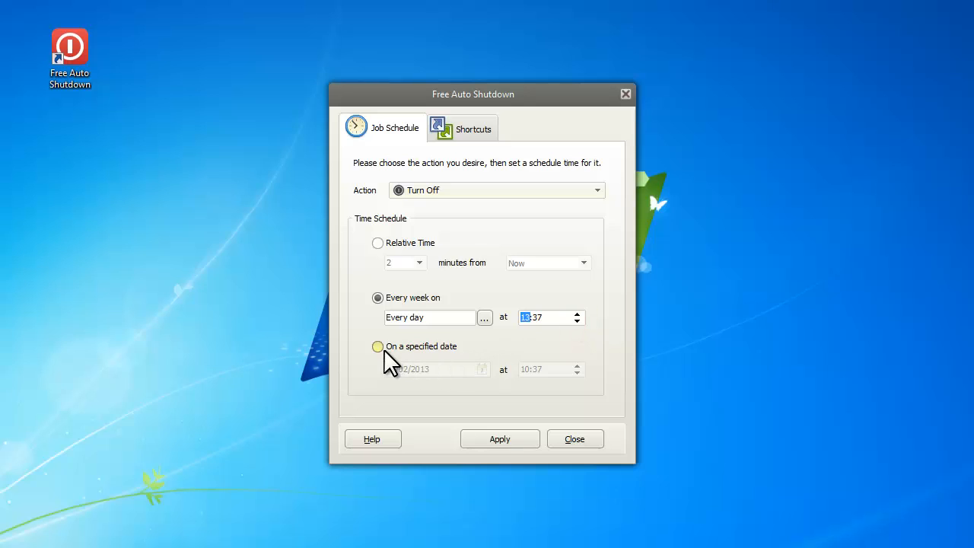
Schedule a one-time shutdown on 09/28/2013 with the hour changed to 07 (07:37)
click(378, 346)
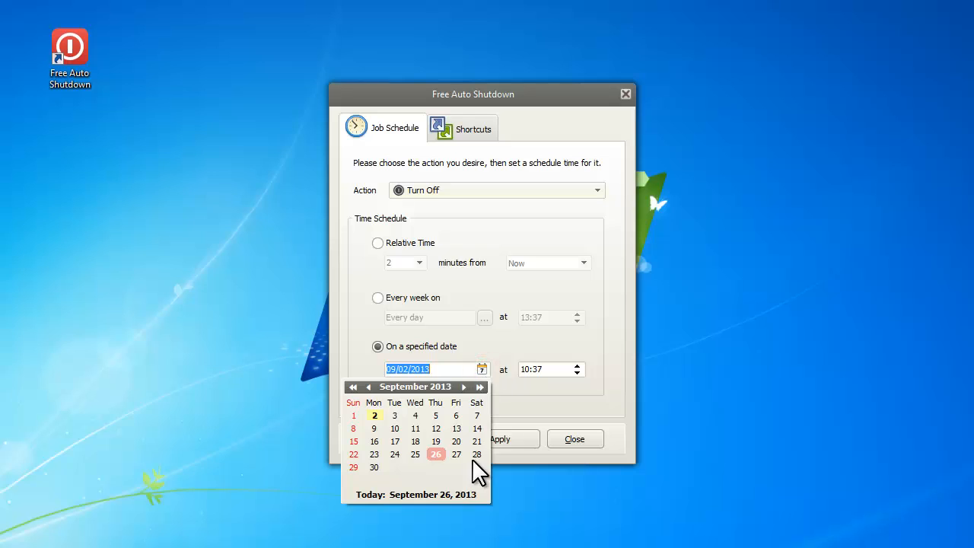
click(476, 453)
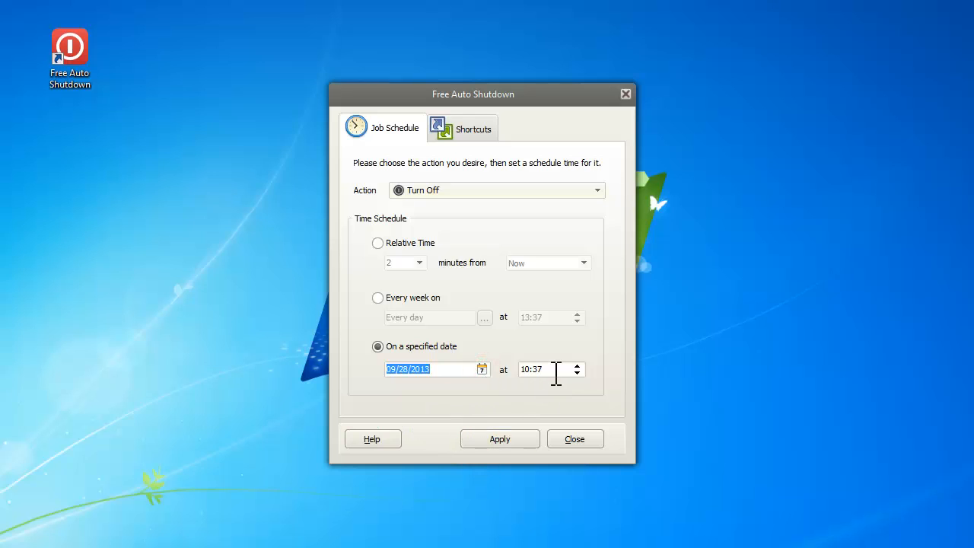
click(531, 370)
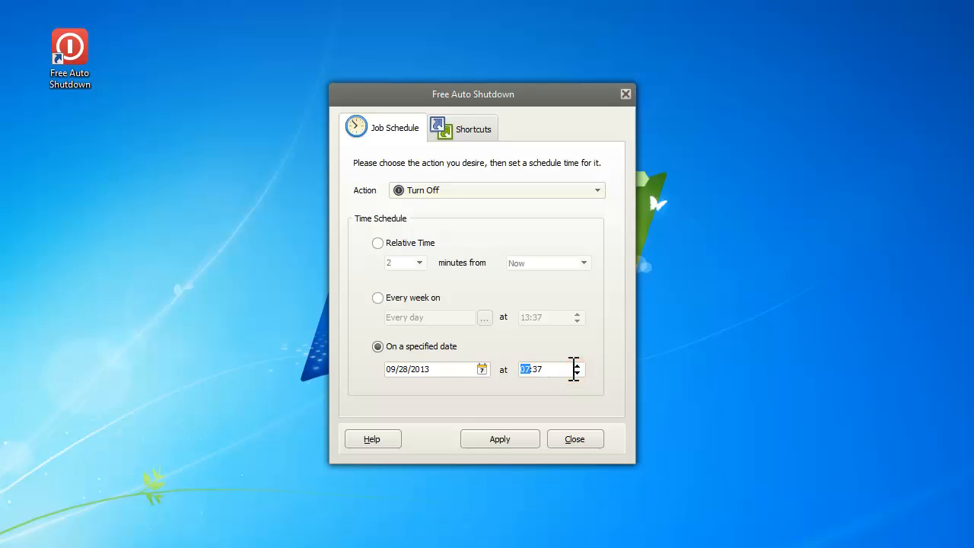
click(499, 438)
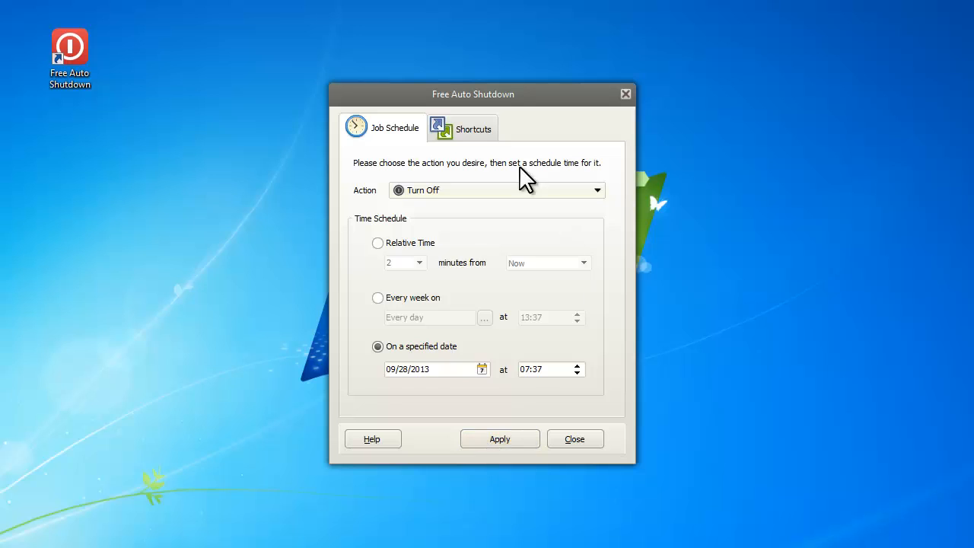
Show the Shortcuts tab listing the hotkeys for each power action
click(463, 128)
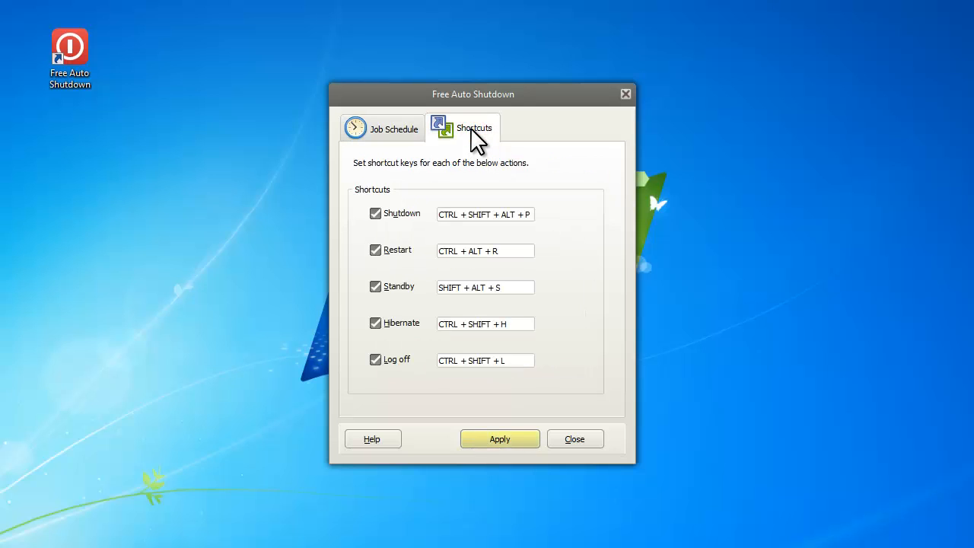